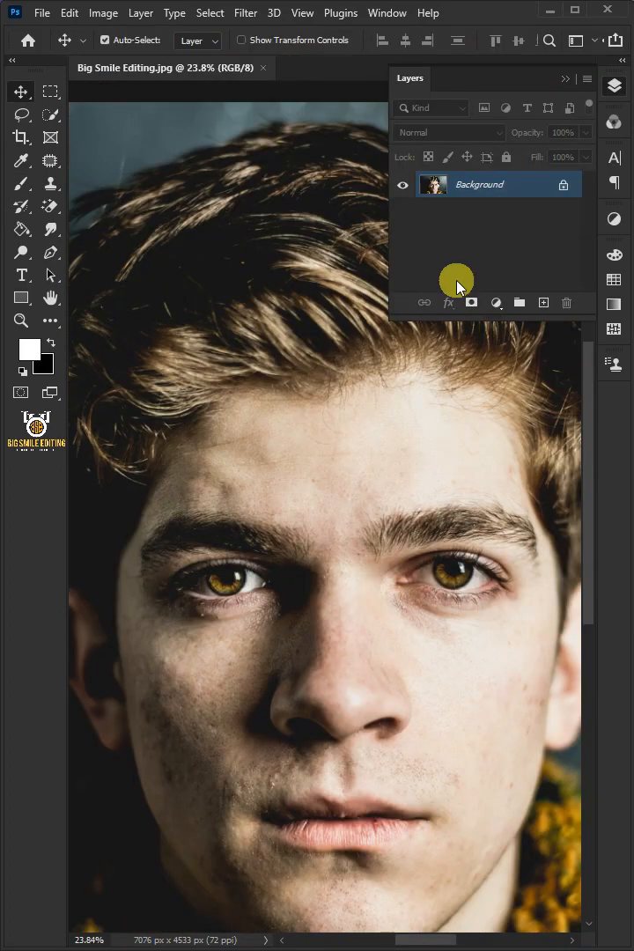
- Convert the Background into an editable layer and start duplicating it to a new document
right_click(479, 183)
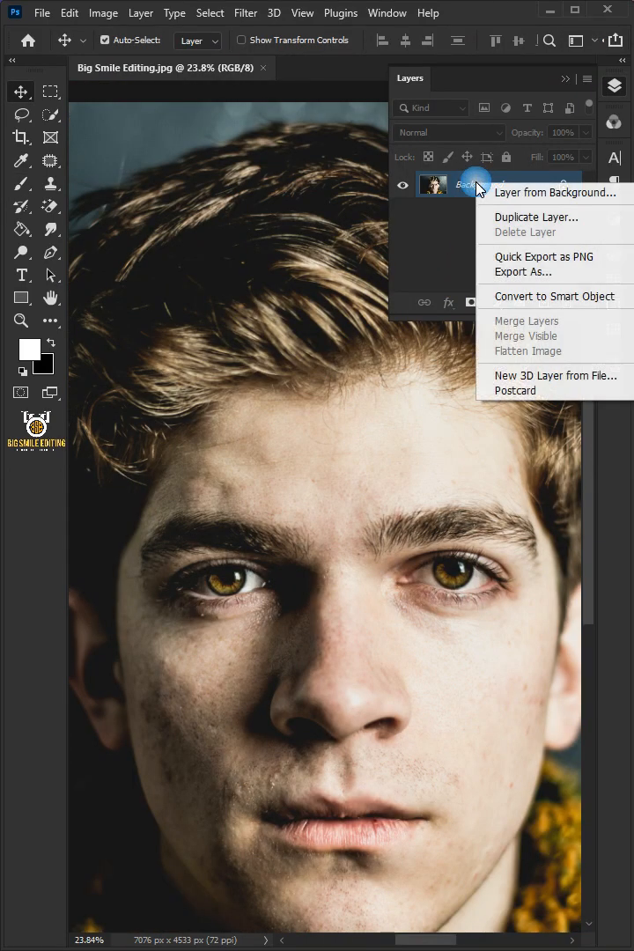
left_click(553, 192)
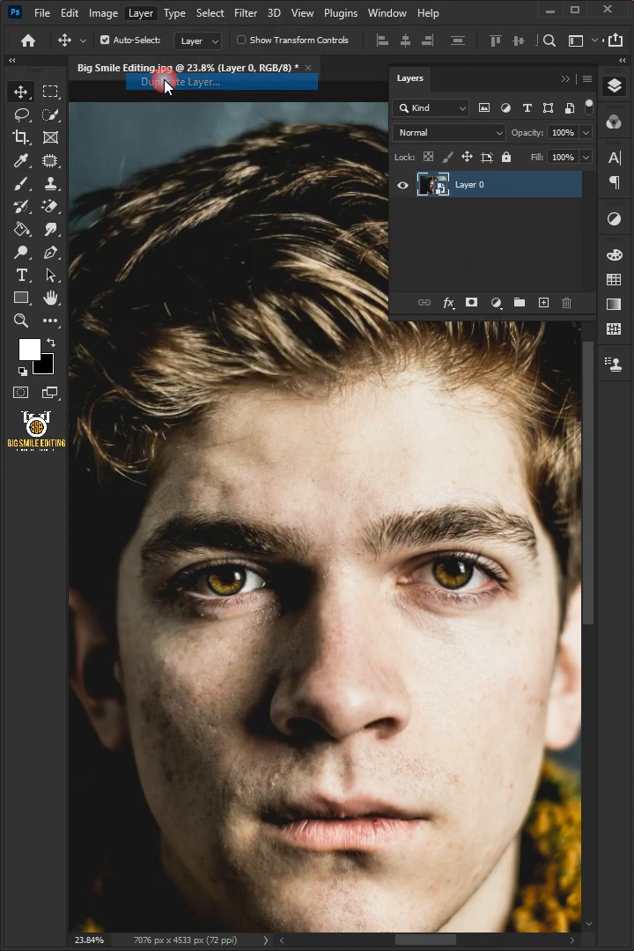
left_click(176, 81)
type("Displace")
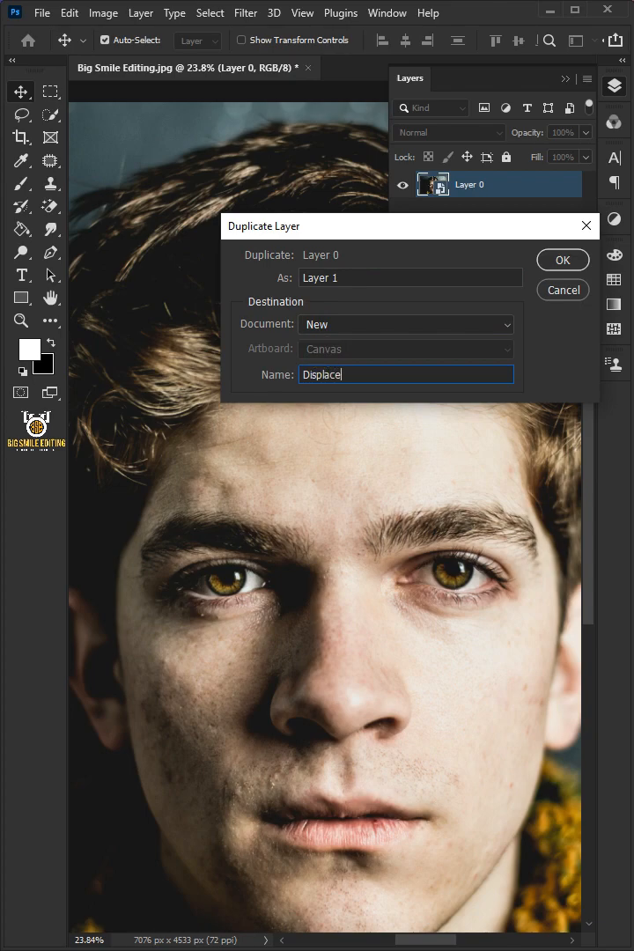
- Create the new document copy and soften it with a 5 px Gaussian Blur
left_click(561, 259)
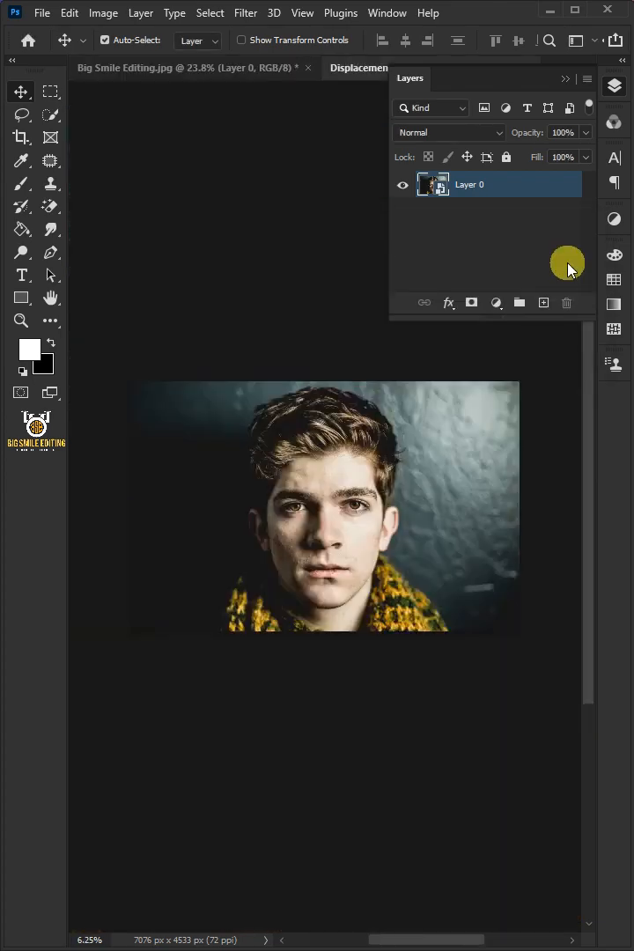
left_click(244, 13)
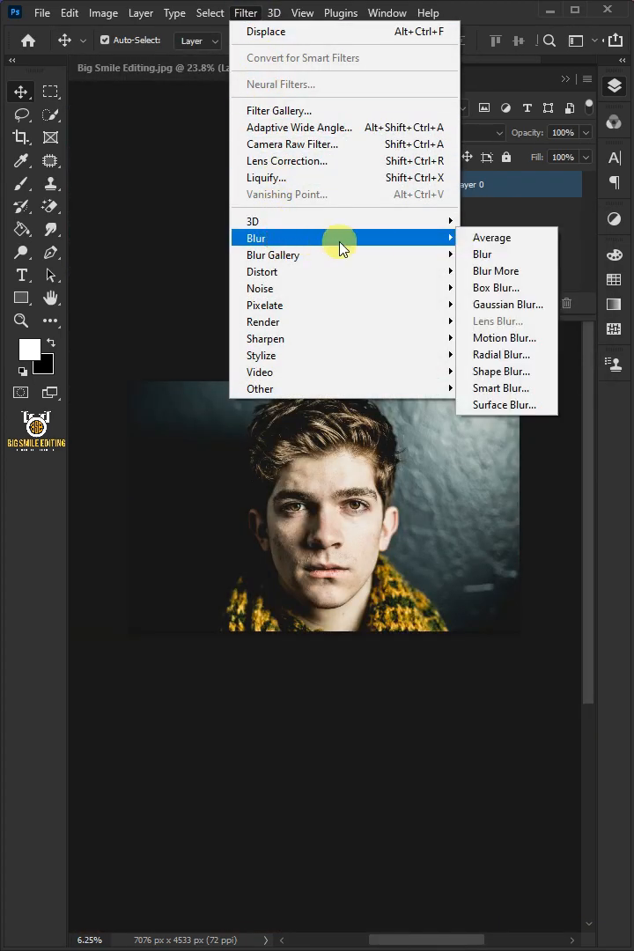
left_click(507, 303)
type("5")
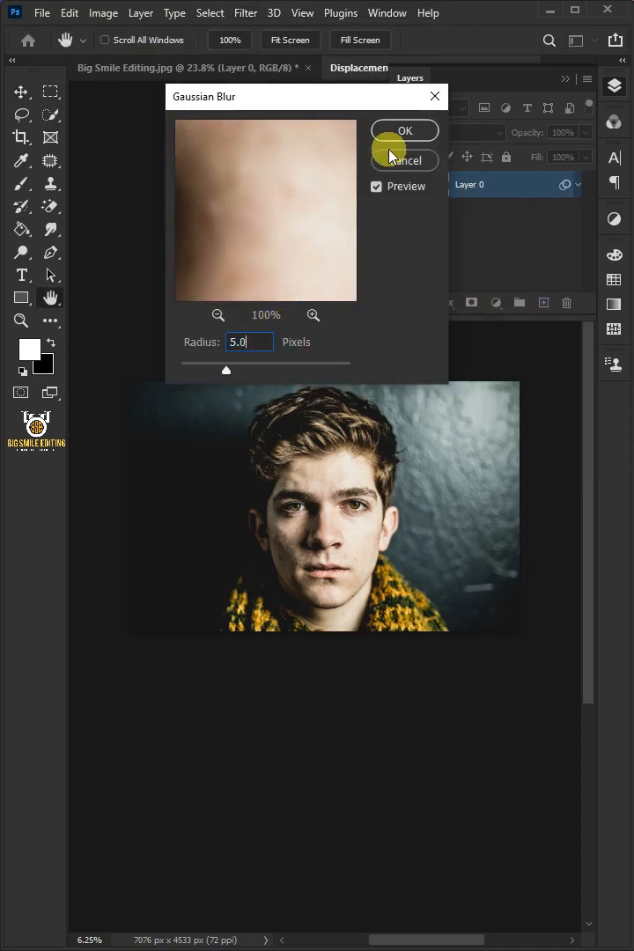
left_click(403, 130)
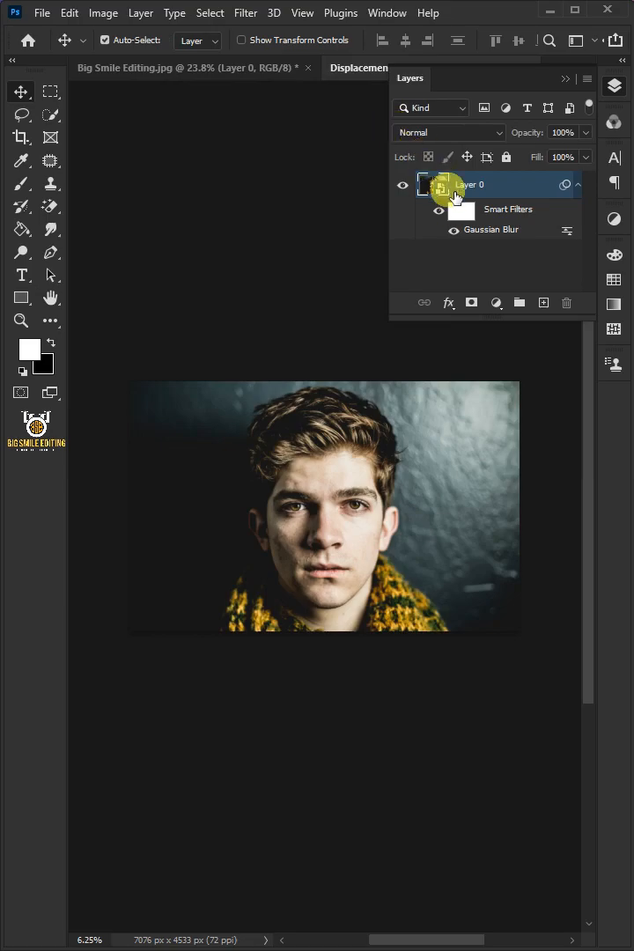
- Add a Black & White adjustment and save the copy as Displacement PSD
left_click(497, 302)
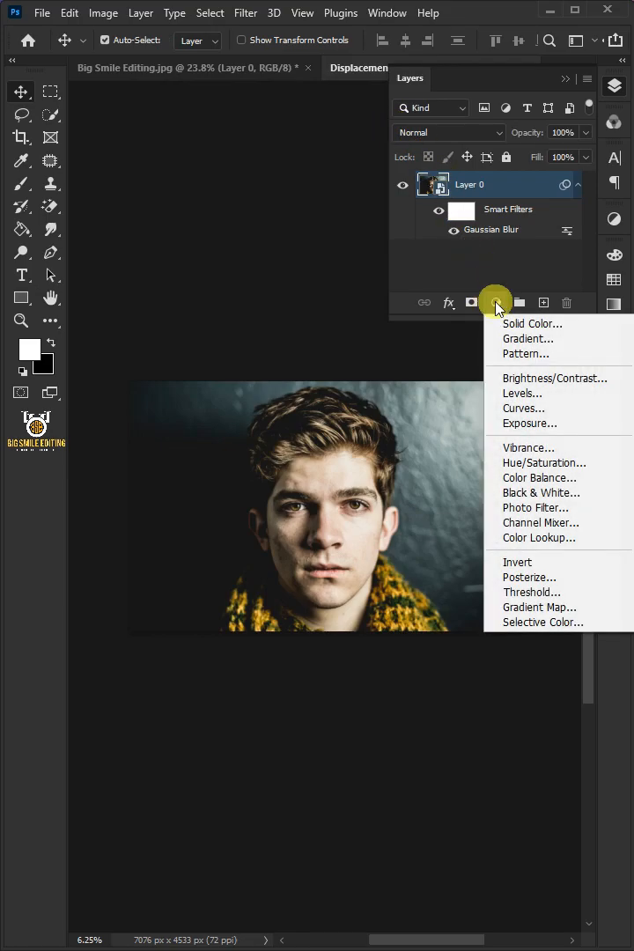
left_click(542, 493)
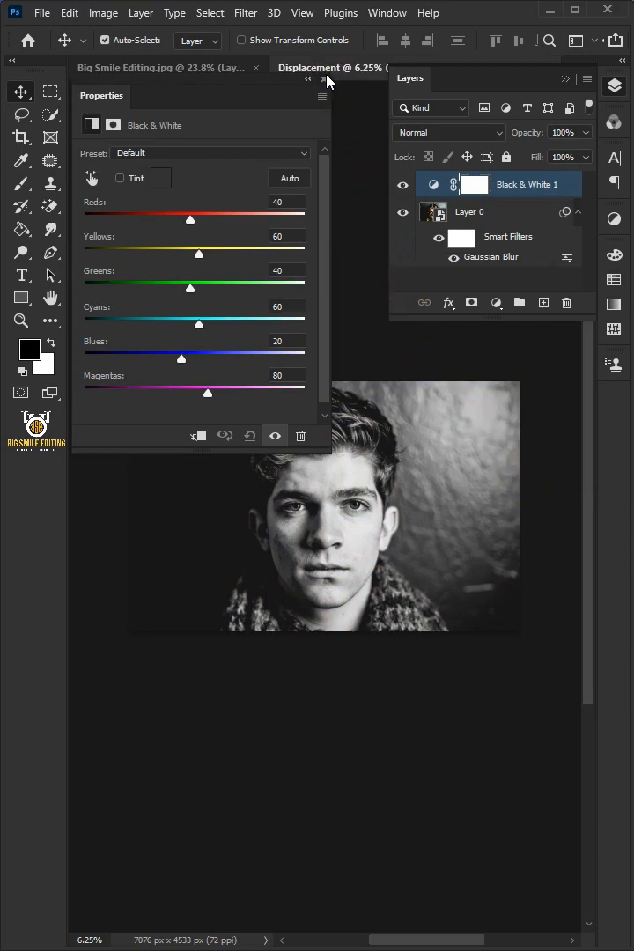
left_click(53, 13)
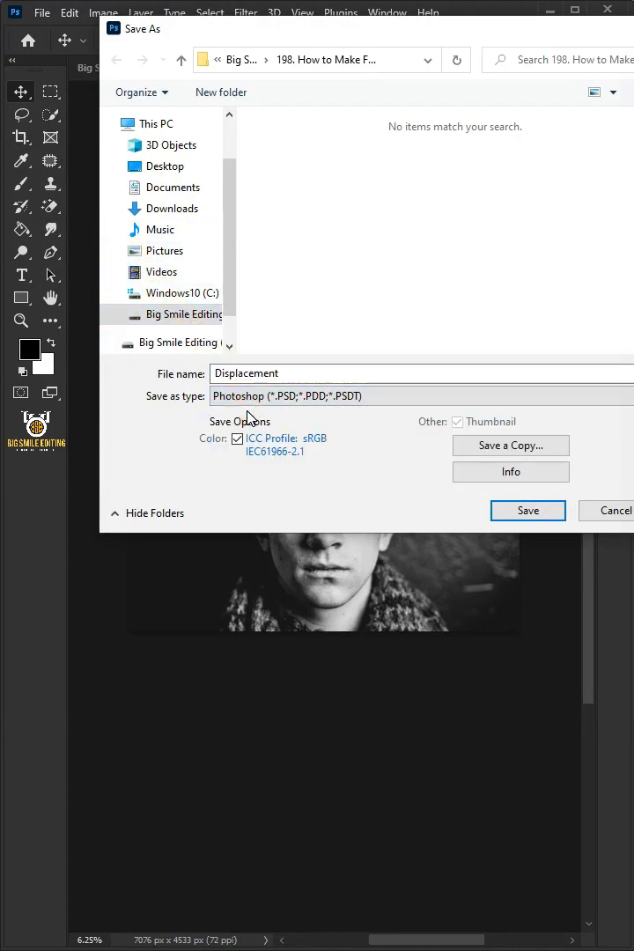
left_click(528, 511)
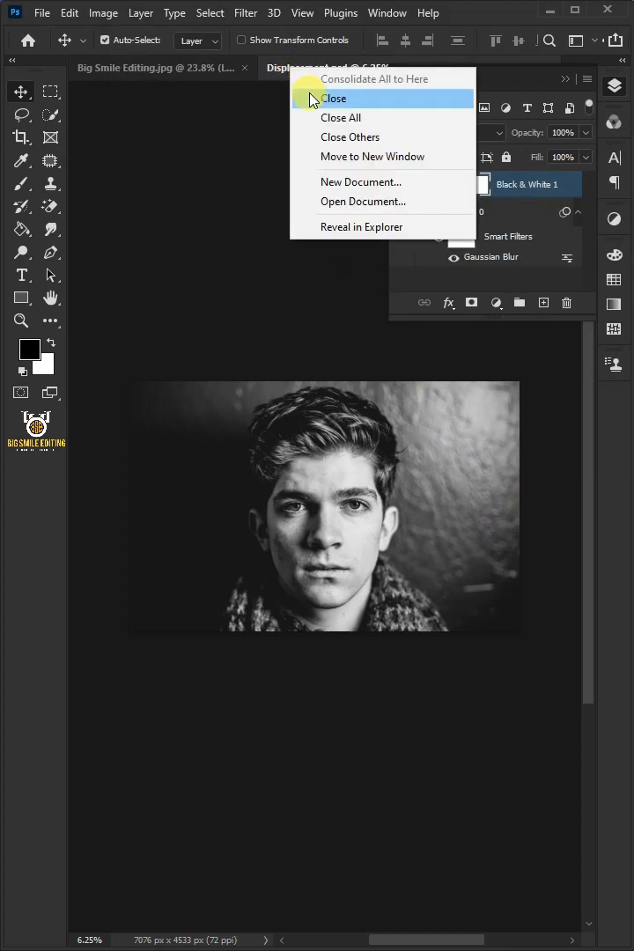
- Close the Displacement document and turn the traced face path into a selection
left_click(334, 99)
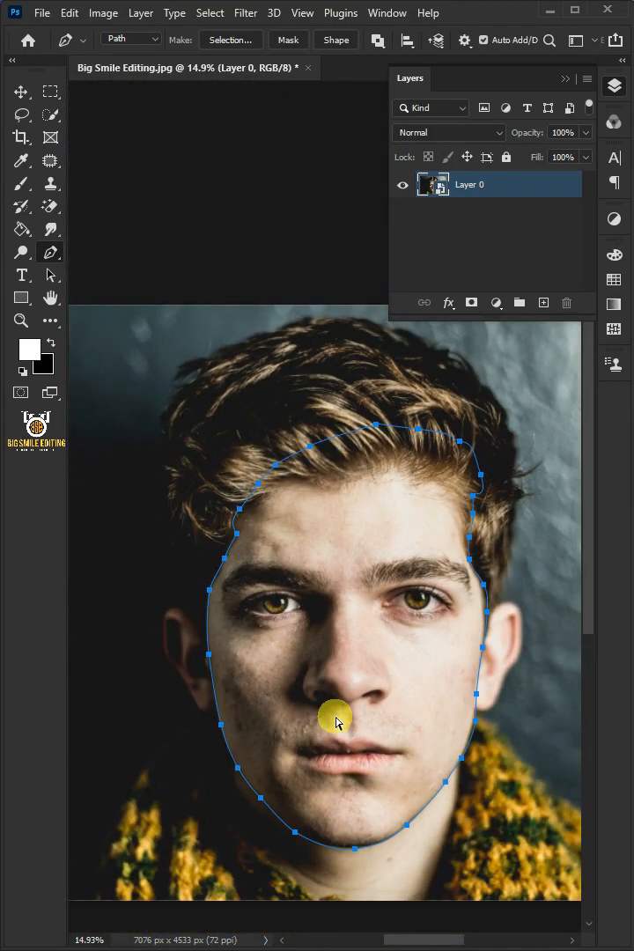
left_click(231, 39)
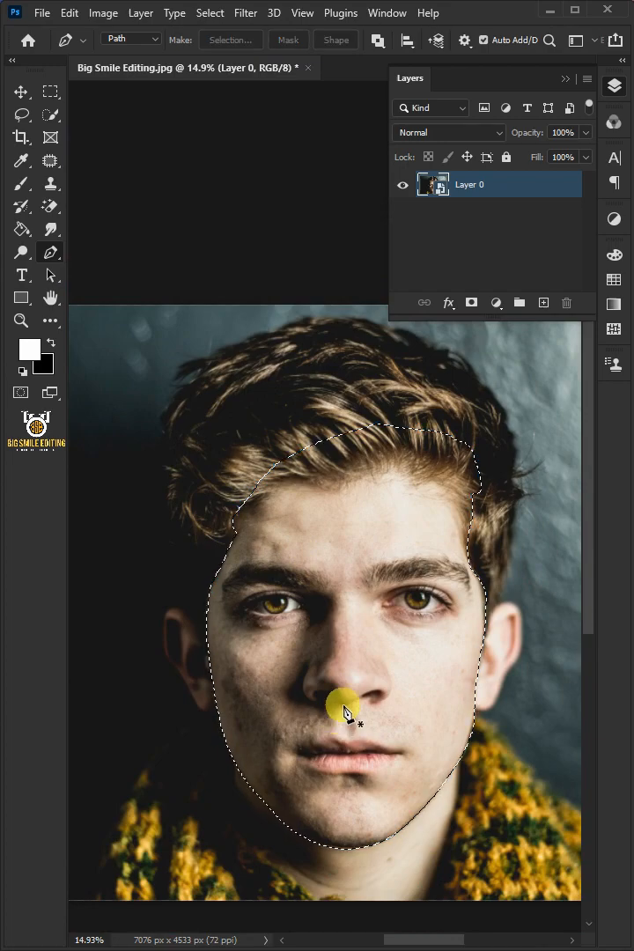
- Mask the face selection and move that mask onto a new Black & White adjustment layer
left_click(470, 303)
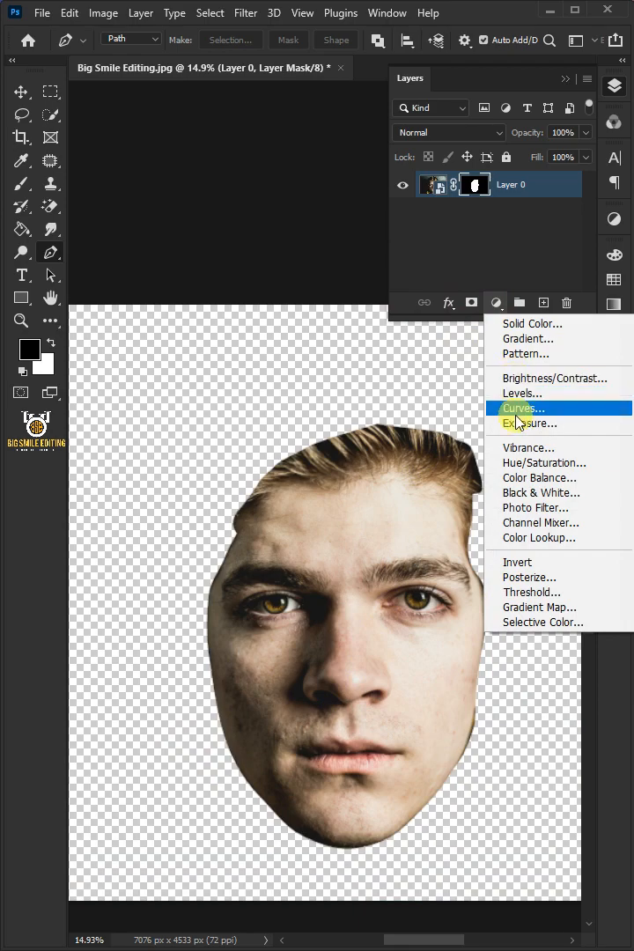
left_click(542, 493)
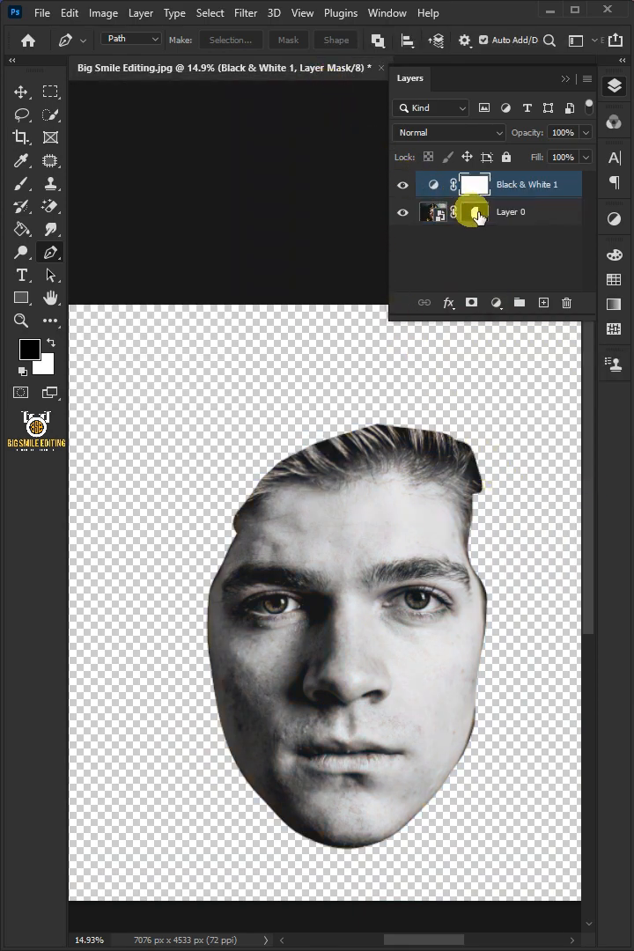
left_click(510, 211)
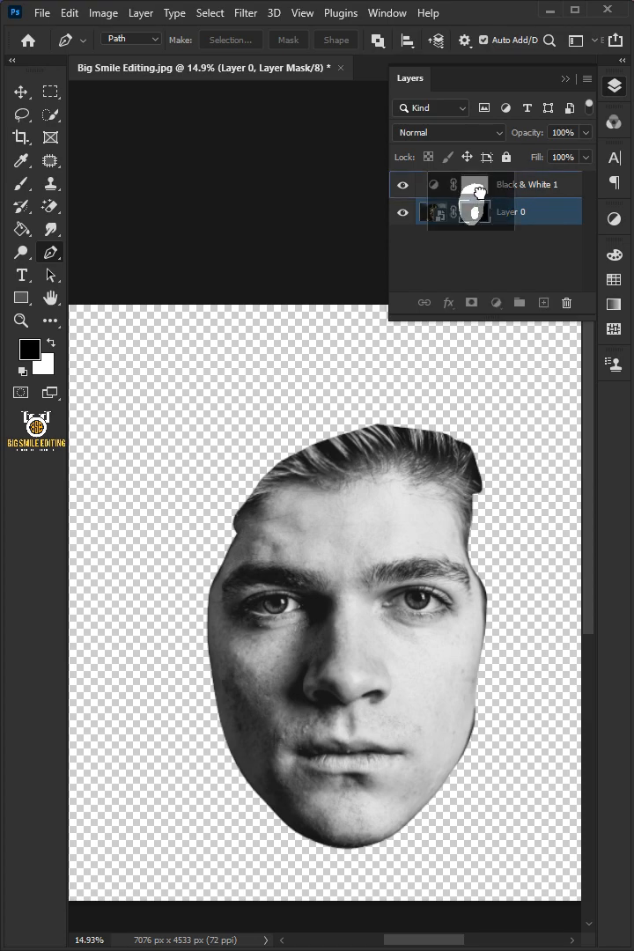
left_click(475, 211)
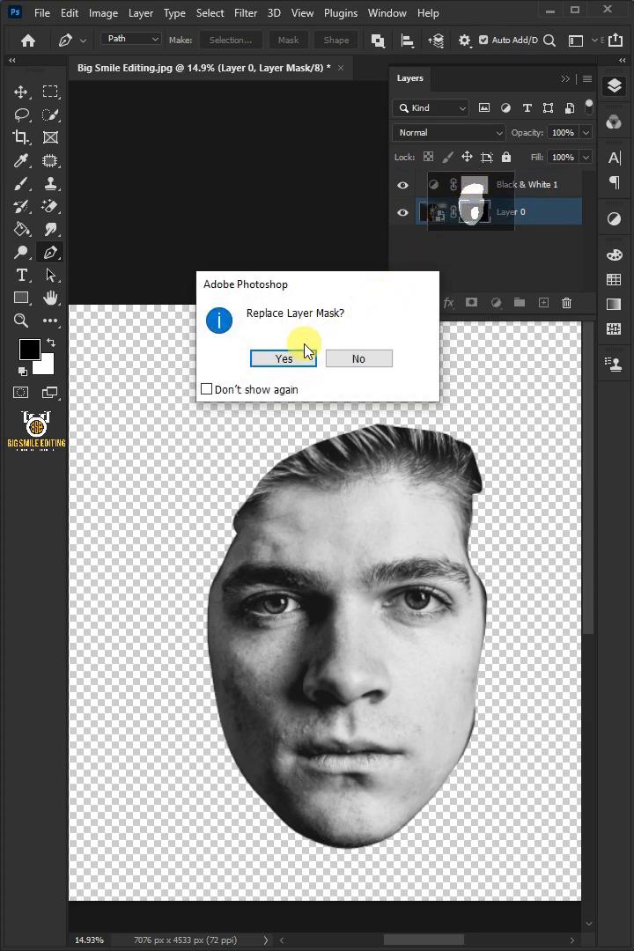
left_click(281, 359)
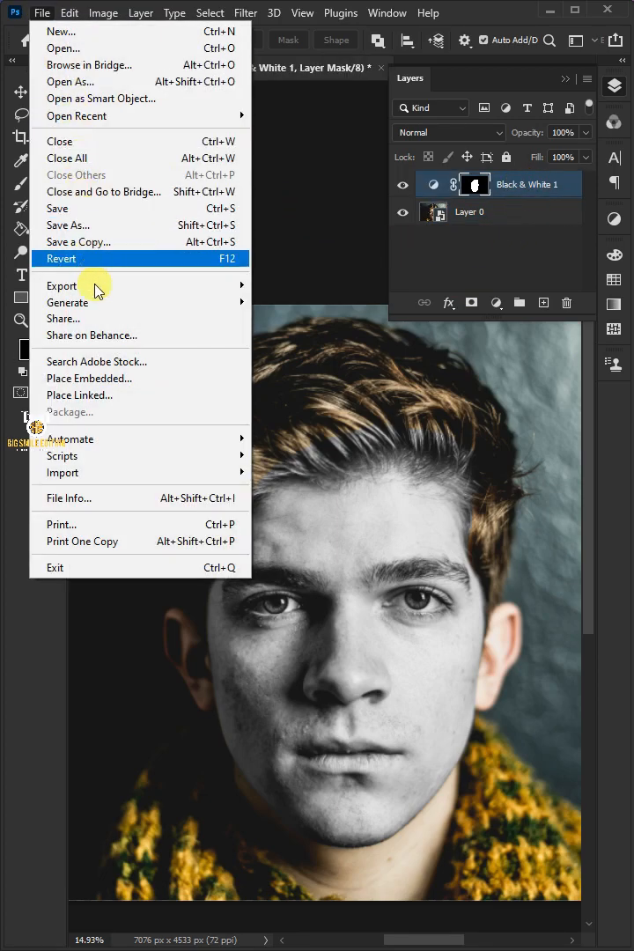
- Place the Colorful Design image over the face and lower its opacity to 50%
left_click(88, 377)
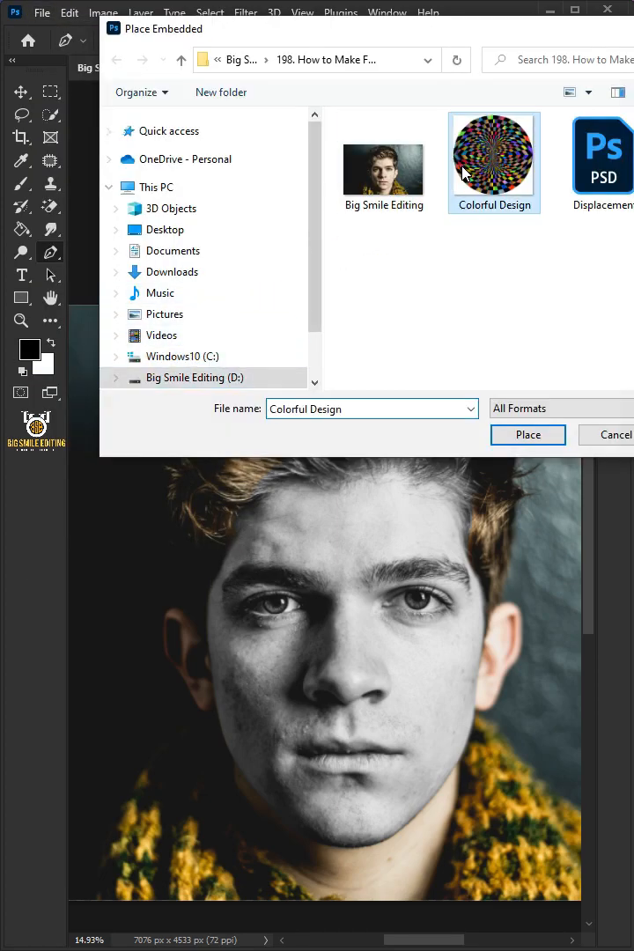
left_click(528, 435)
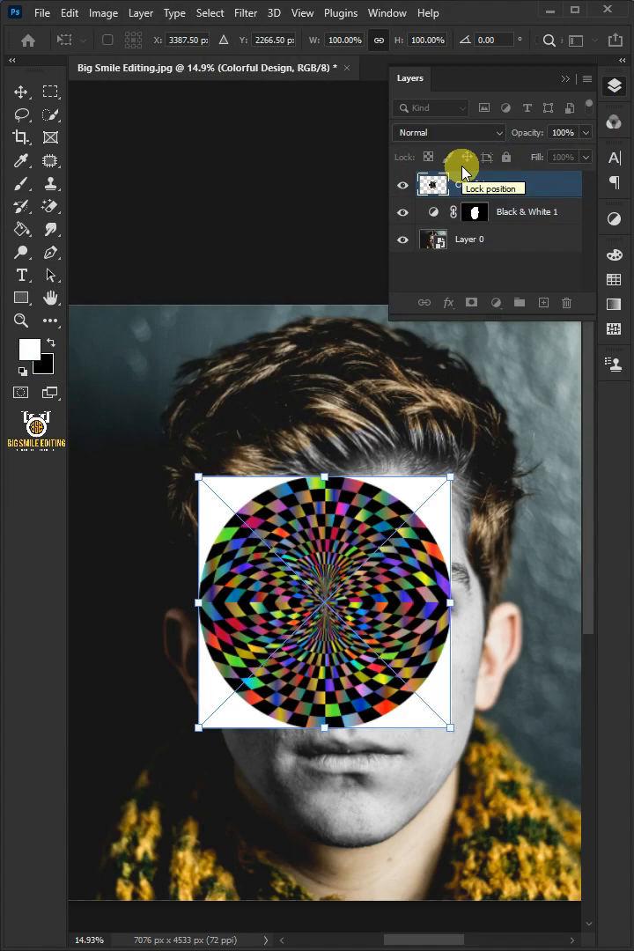
right_click(475, 185)
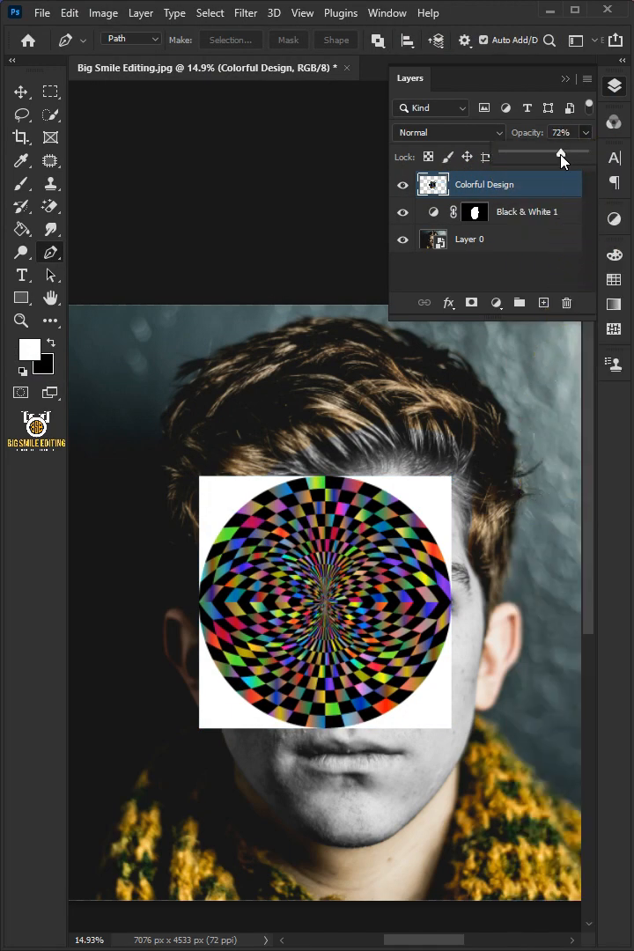
left_click_drag(571, 151, 542, 151)
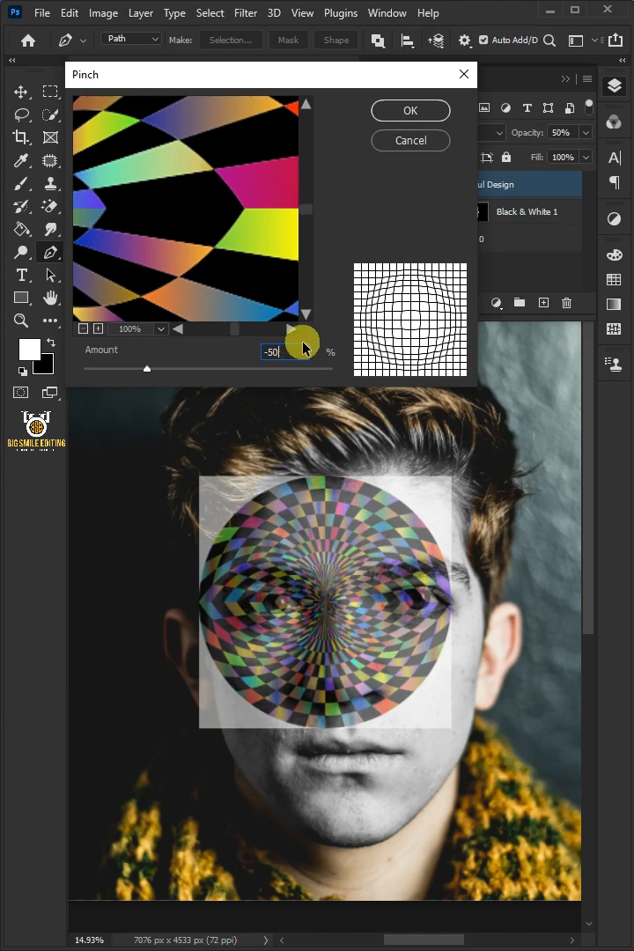
- Apply the -50 Pinch and reshape the design to cover only the face
left_click(410, 109)
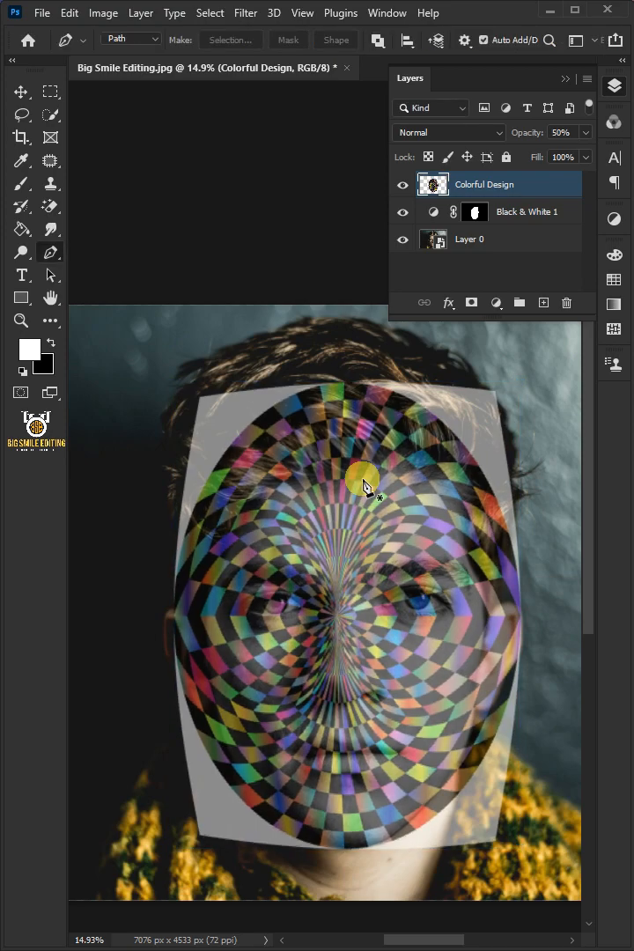
right_click(485, 183)
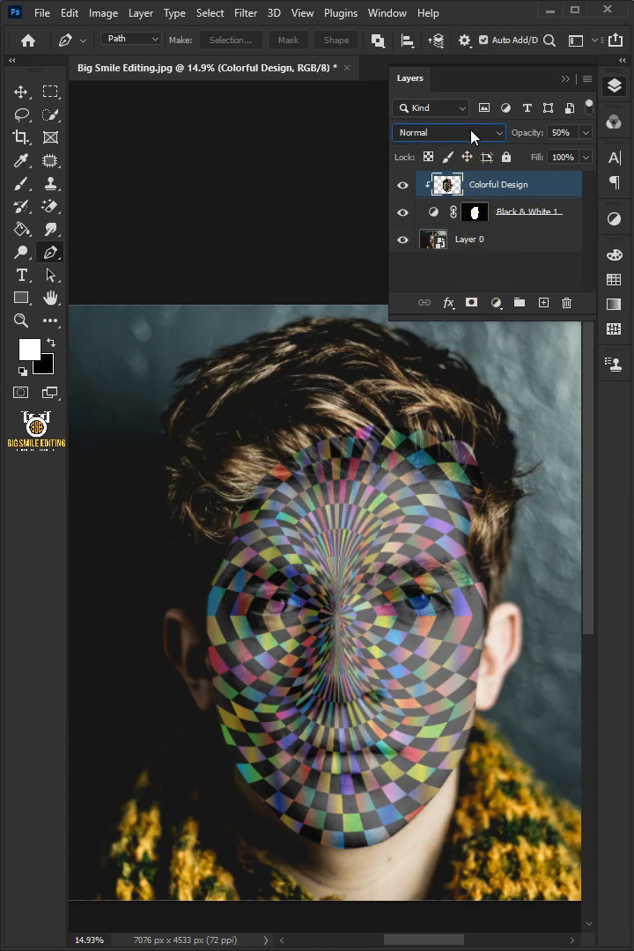
- Set the design to Color Burn and give Displace horizontal and vertical scales of 5
left_click(449, 132)
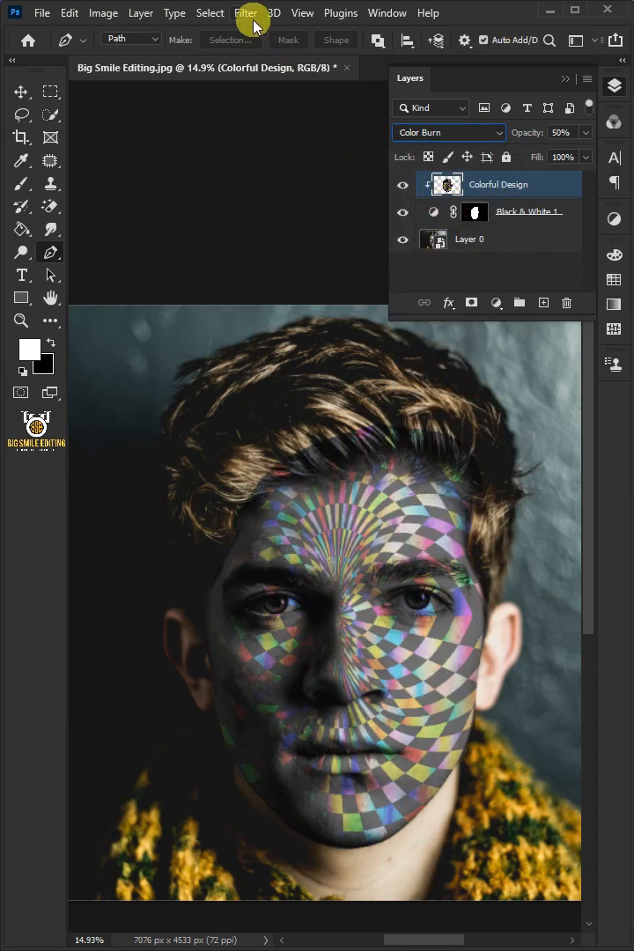
left_click(245, 12)
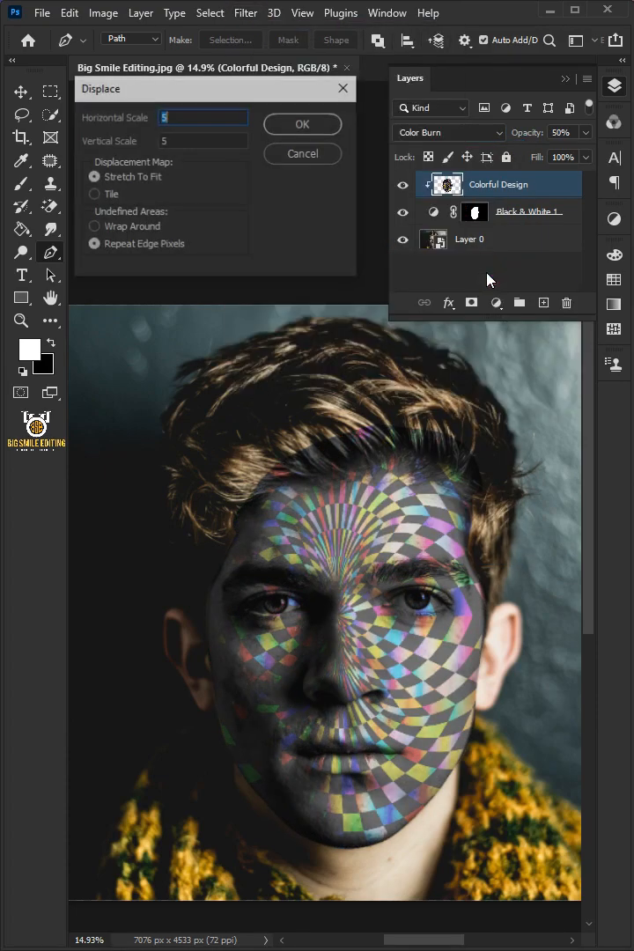
left_click(206, 116)
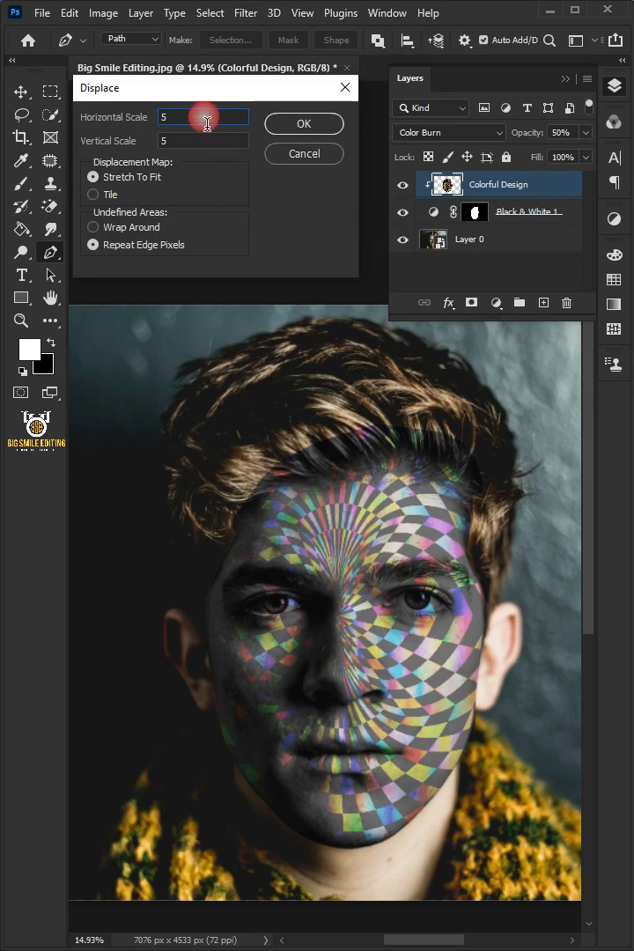
left_click(202, 141)
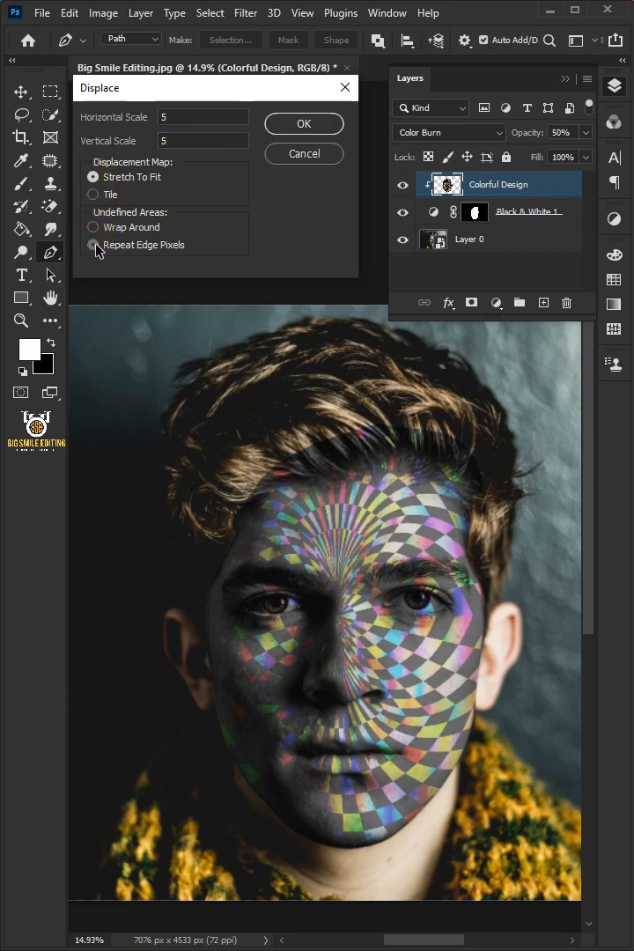
- Use Repeat Edge Pixels and displace the design with the Displacement.psd map
left_click(94, 243)
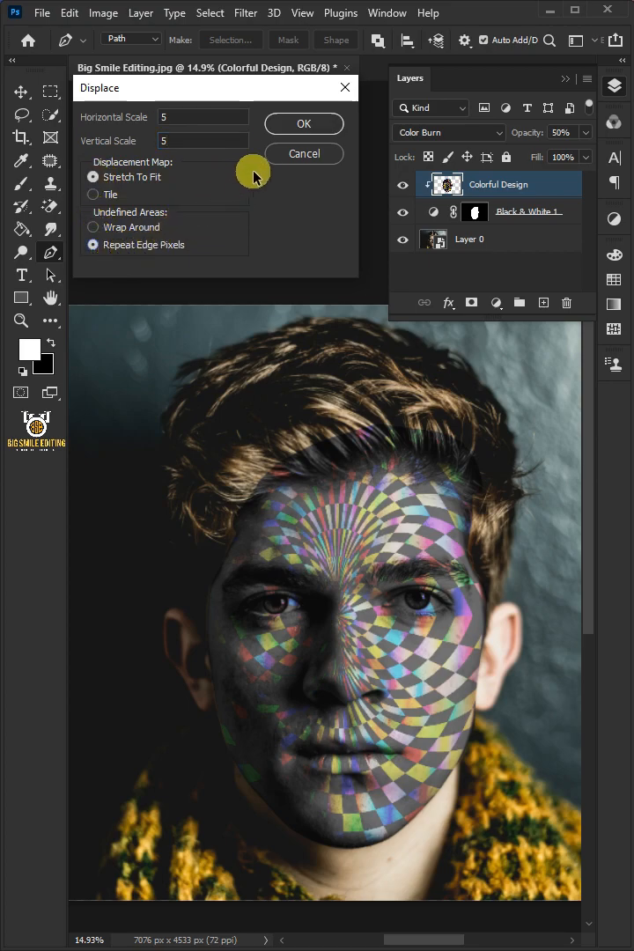
left_click(303, 123)
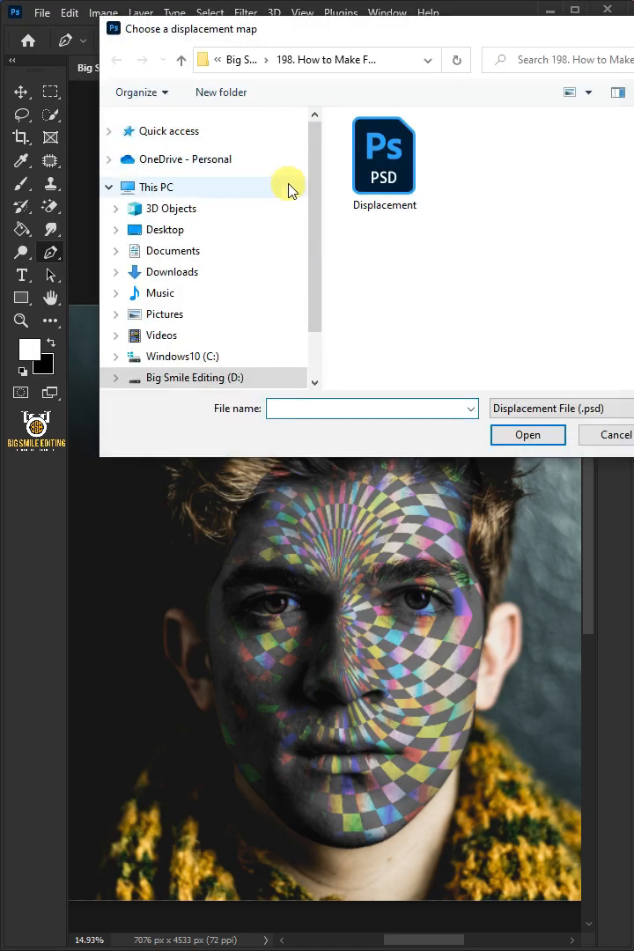
left_click(384, 155)
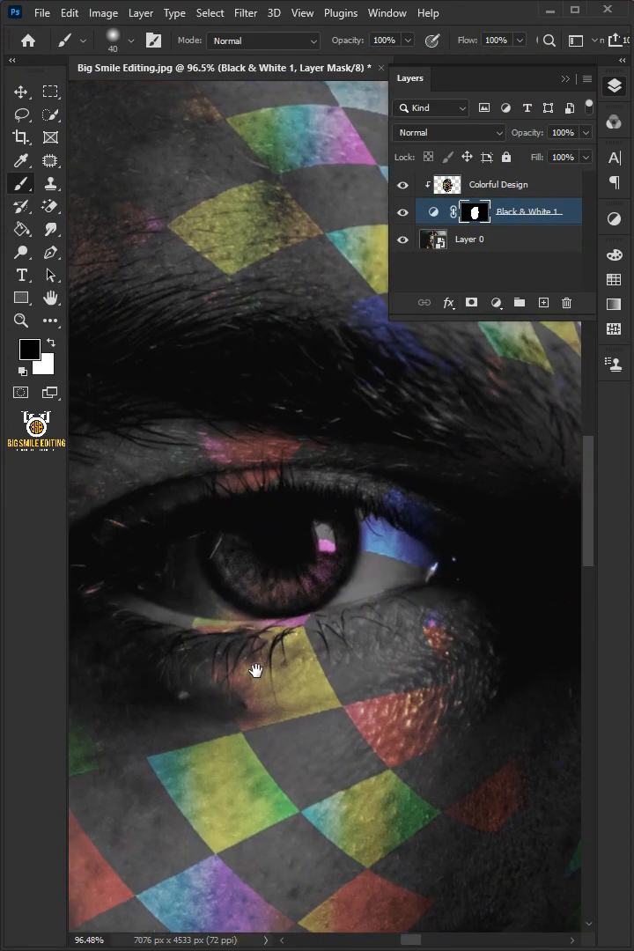
- Paint black over the irises in the Black & White mask to restore the brown eyes
left_click_drag(256, 669, 394, 570)
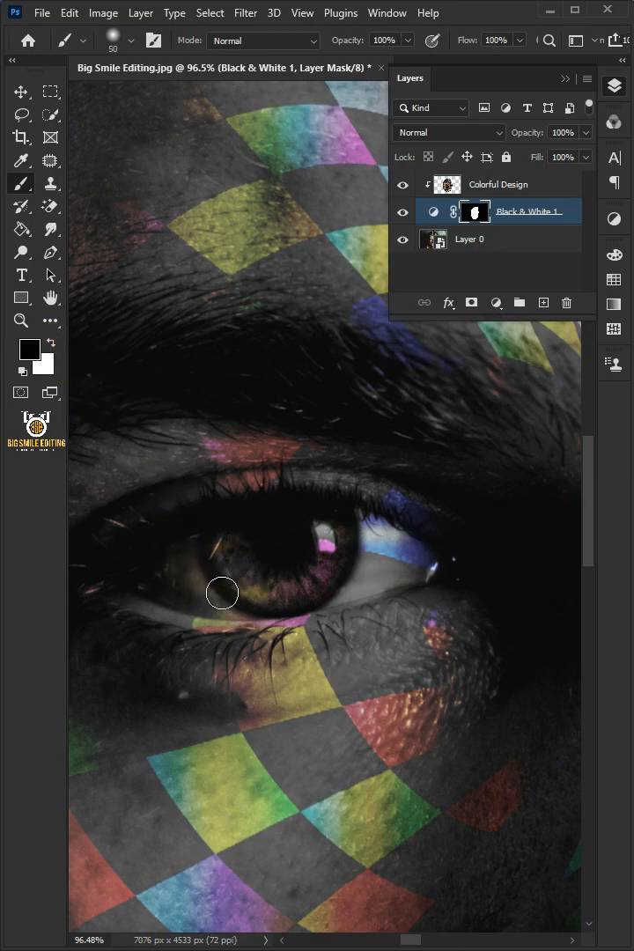
left_click_drag(222, 591, 174, 574)
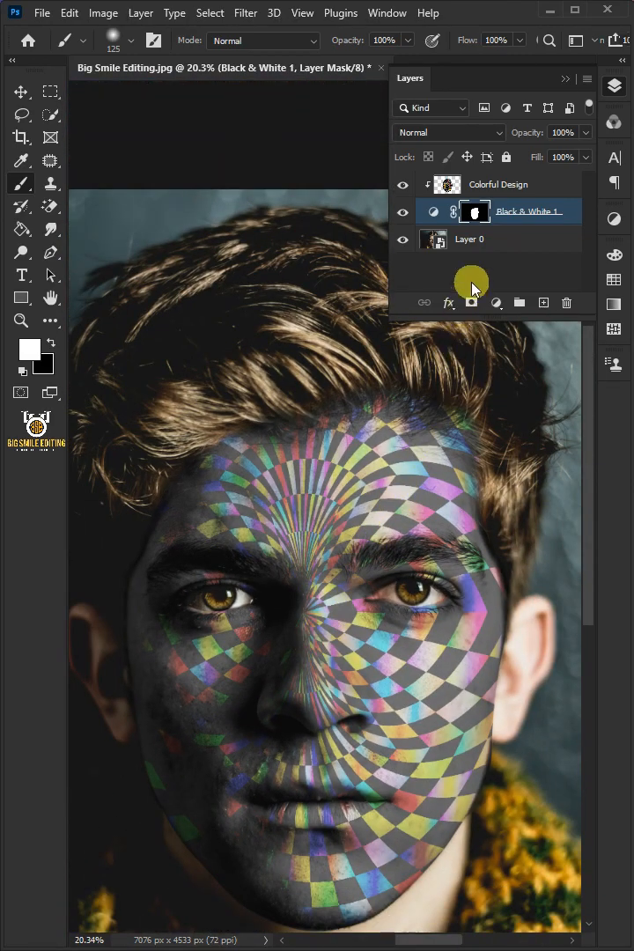
- Add a Vibrance adjustment on the design with Vibrance +100 and Saturation +25
left_click(497, 303)
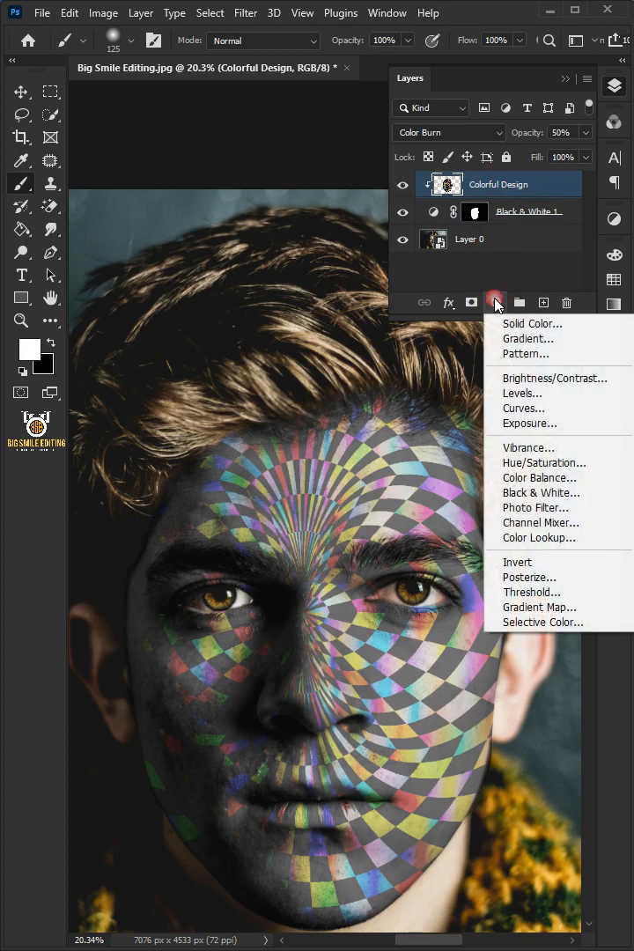
left_click(528, 447)
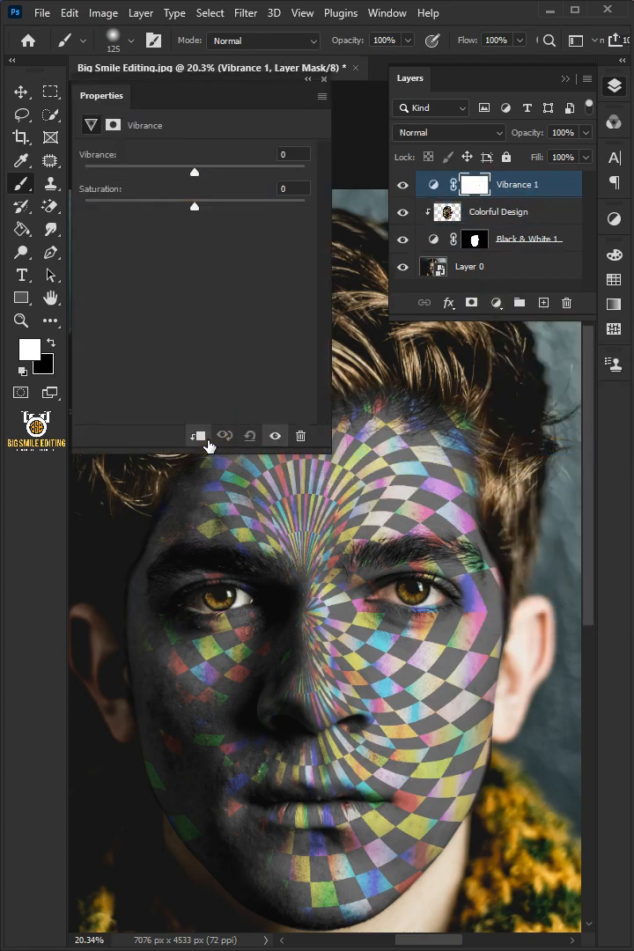
left_click_drag(194, 172, 289, 173)
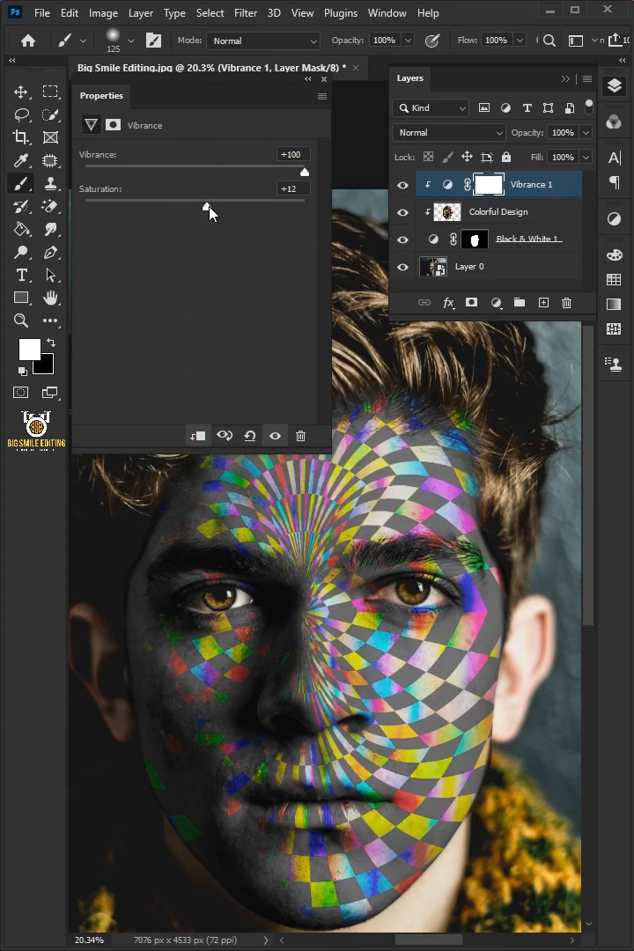
left_click_drag(209, 206, 222, 206)
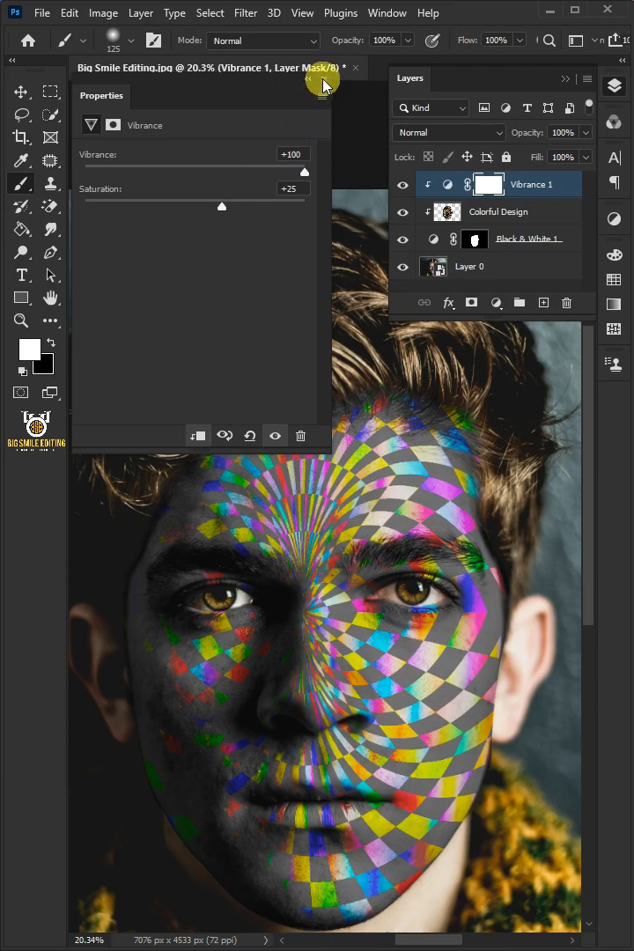
left_click(498, 211)
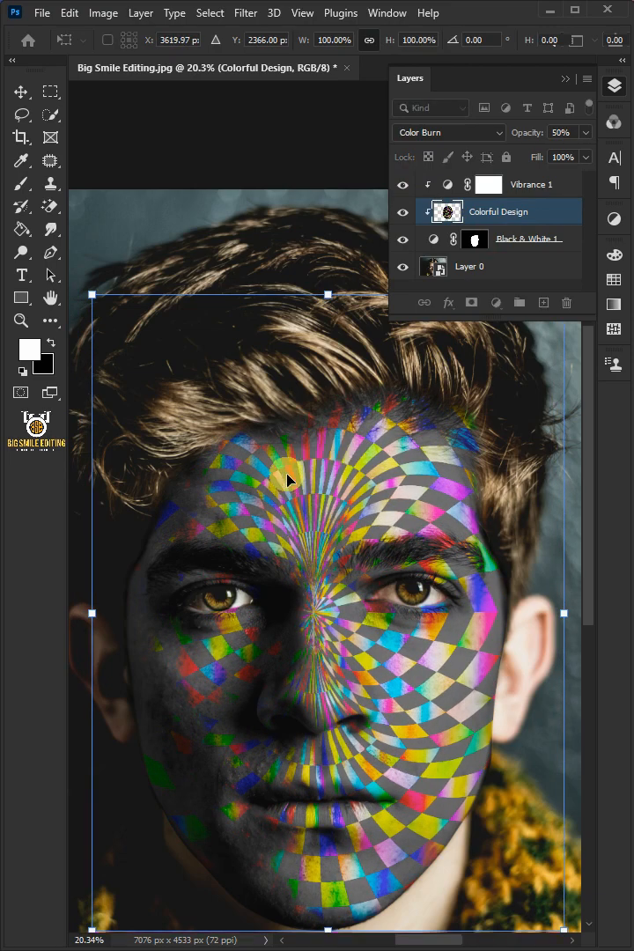
- Commit the transform and hide the Colorful Design layer to compare before and after
left_click(21, 183)
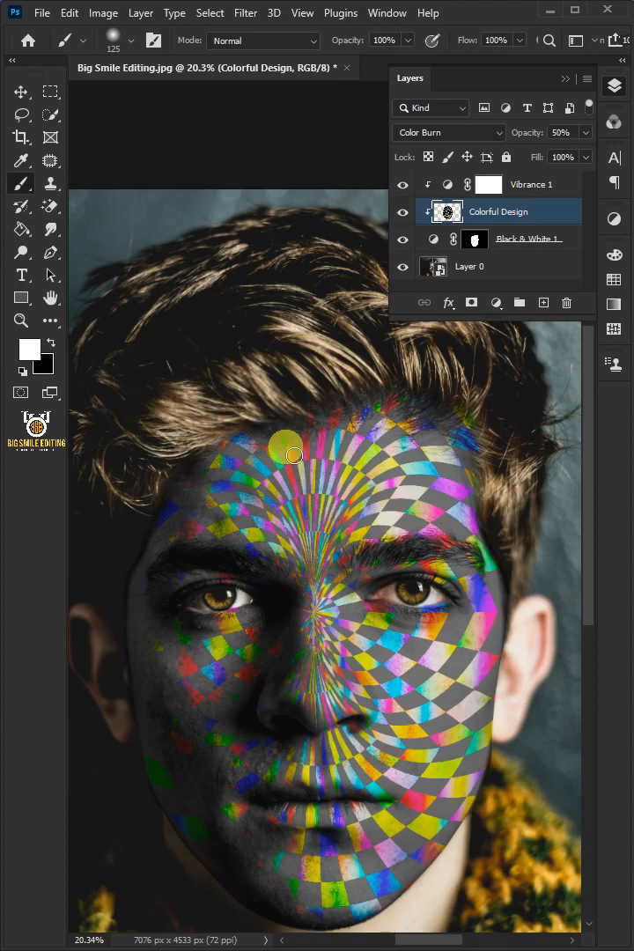
left_click(401, 211)
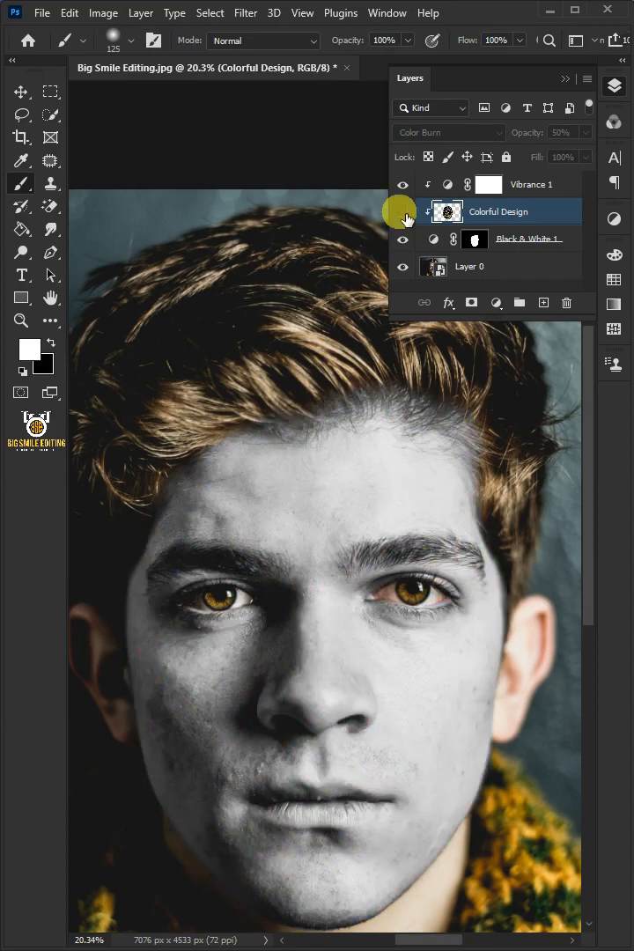